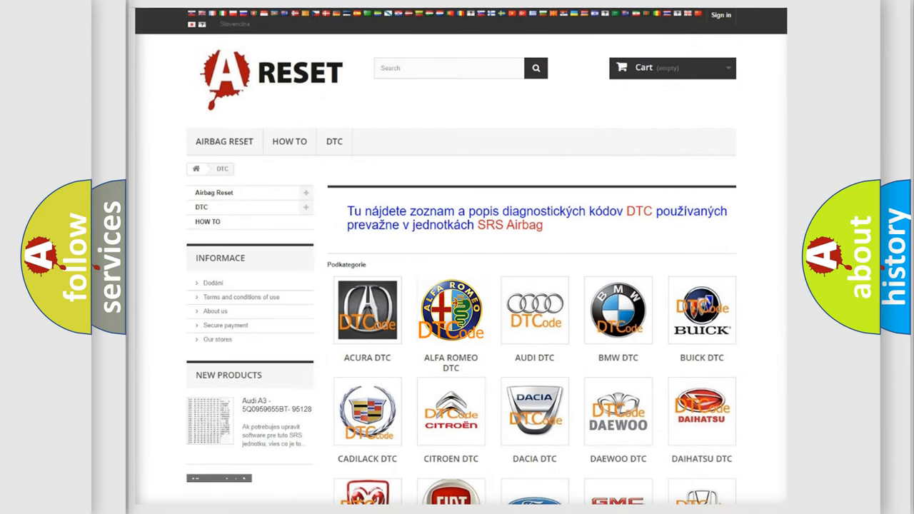
Open the Alfa Romeo DTC page and scroll its airbag code list down to B1906
click(450, 310)
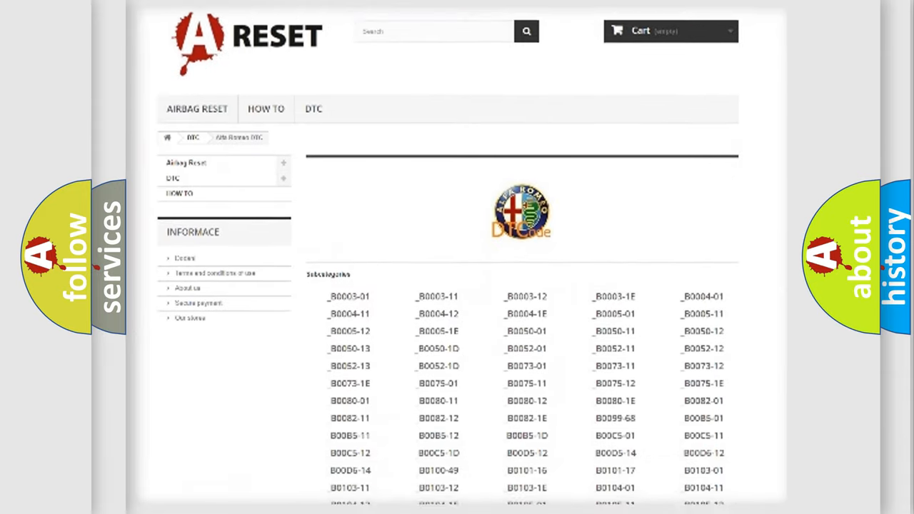
scroll(down, 3)
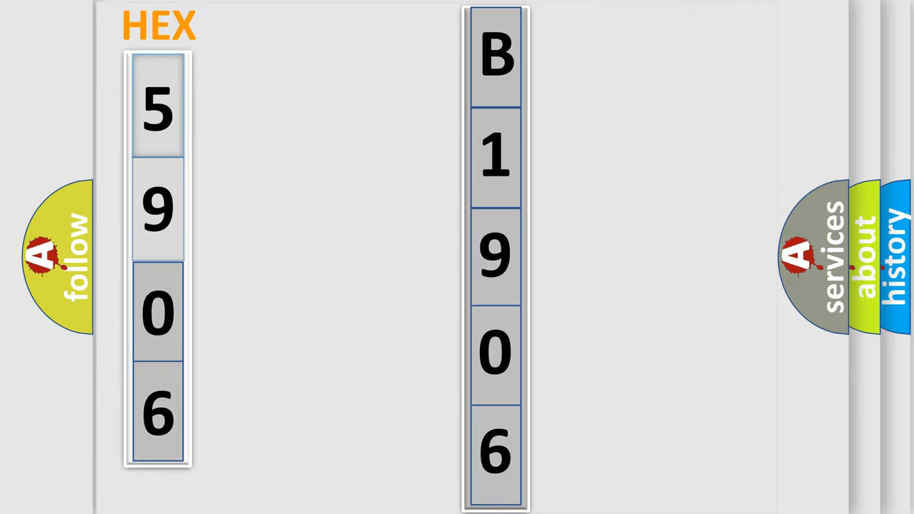
Advance to the HEX diagram mapping bytes 5906 to error code B1906
click(157, 107)
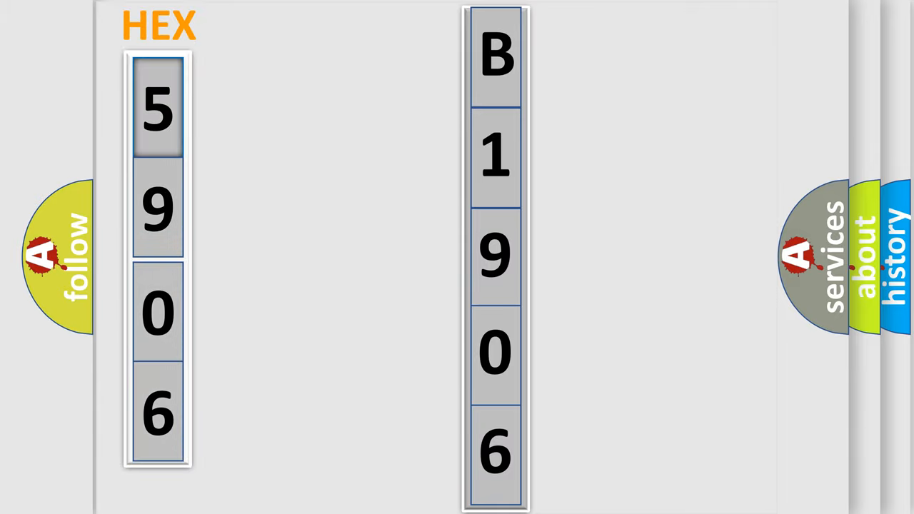